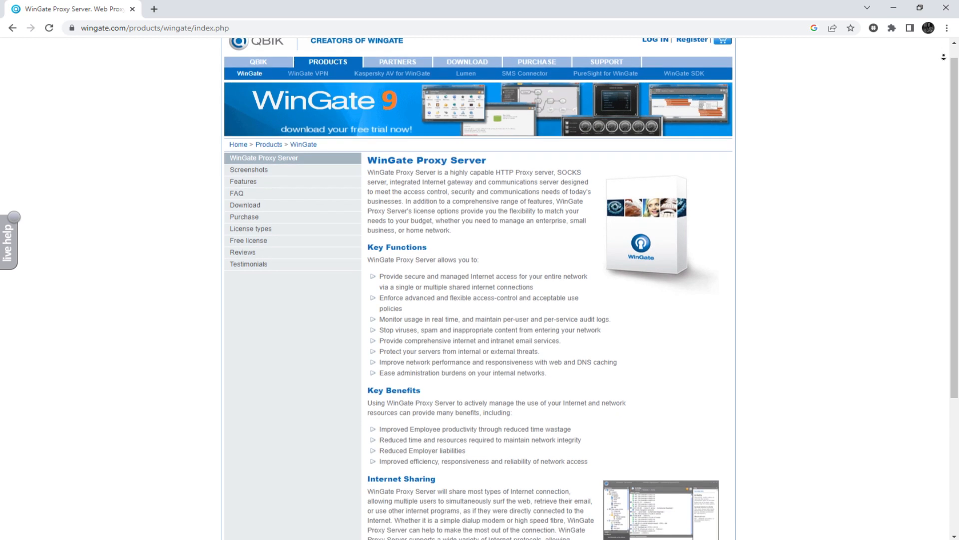
Scroll down through the WinGate Proxy Server product overview page.
scroll("down", 3)
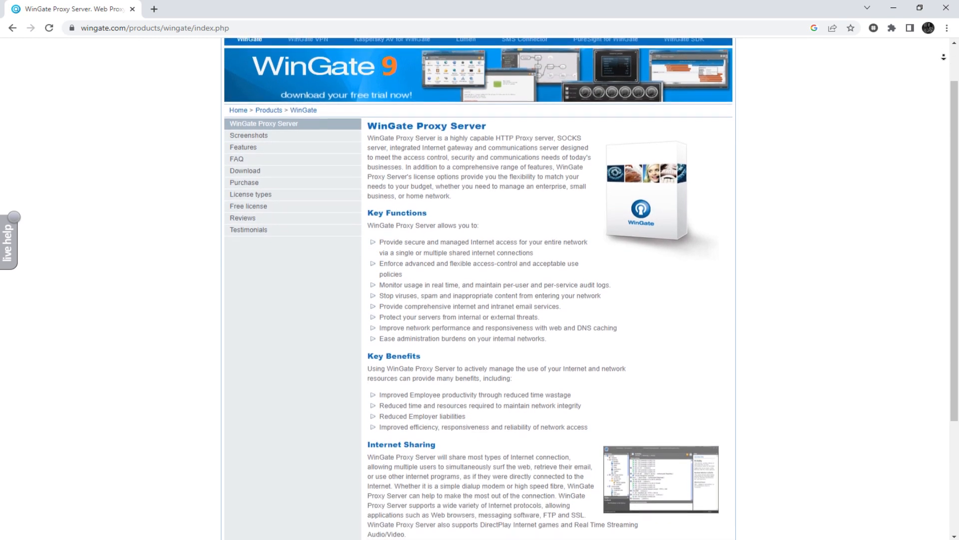
scroll("down", 3)
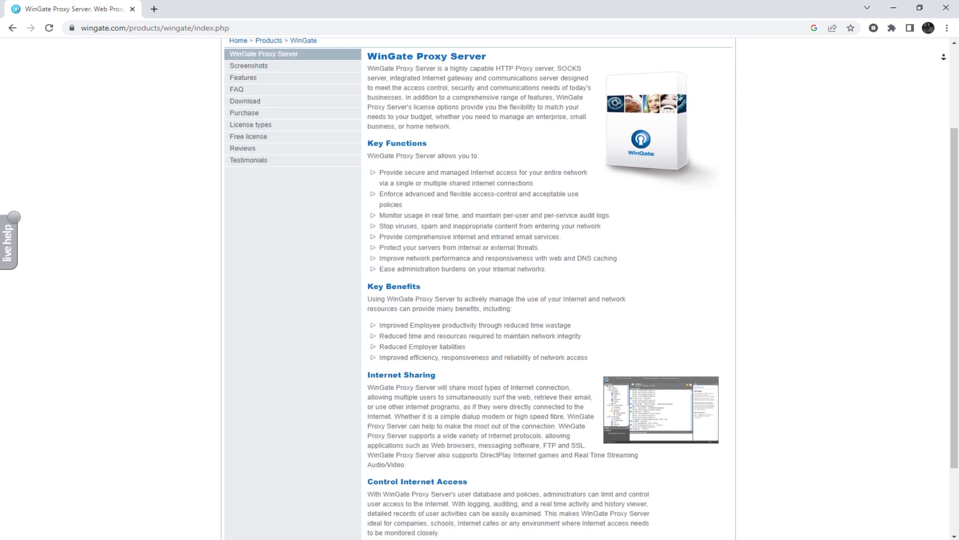
scroll("down", 3)
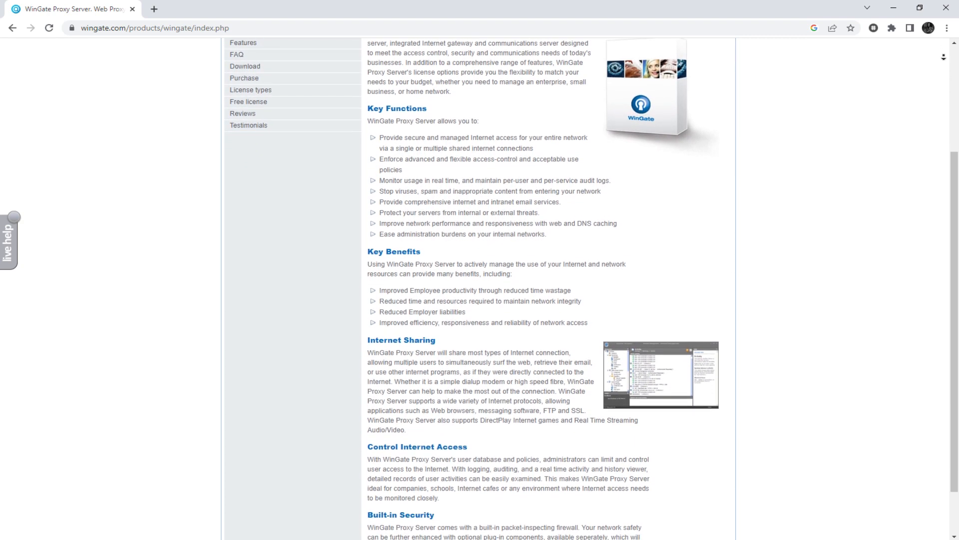
scroll("down", 3)
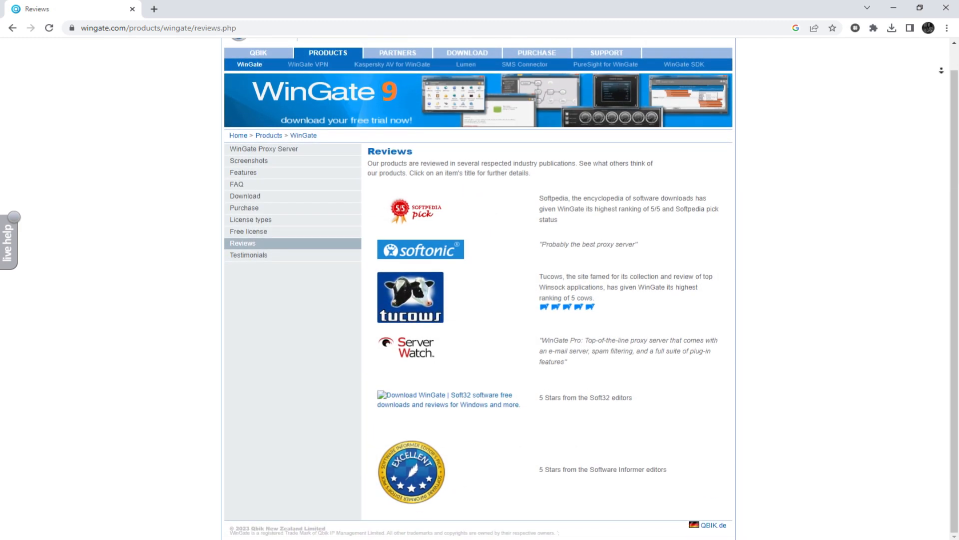
Open the WinGate Testimonials page and scroll through the customer testimonials.
left_click(249, 255)
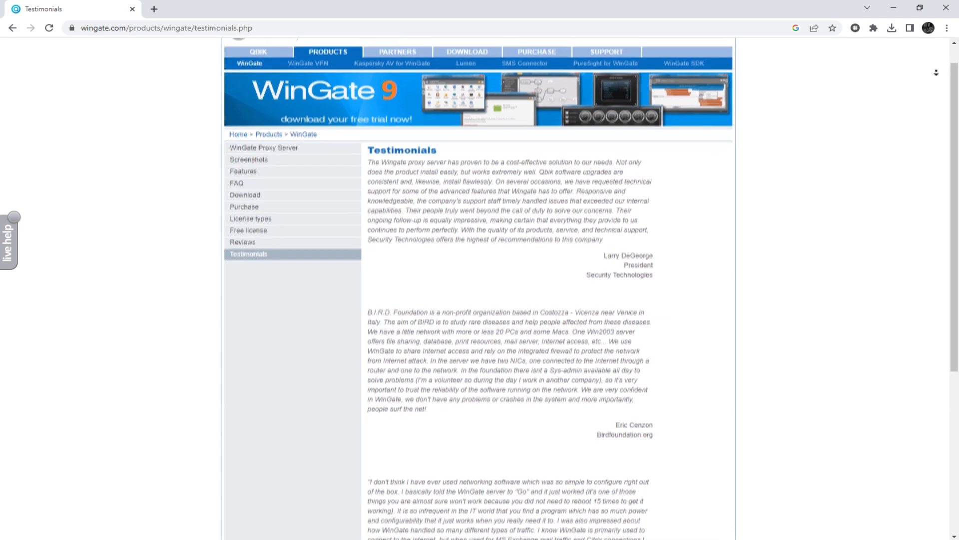
scroll("down", 3)
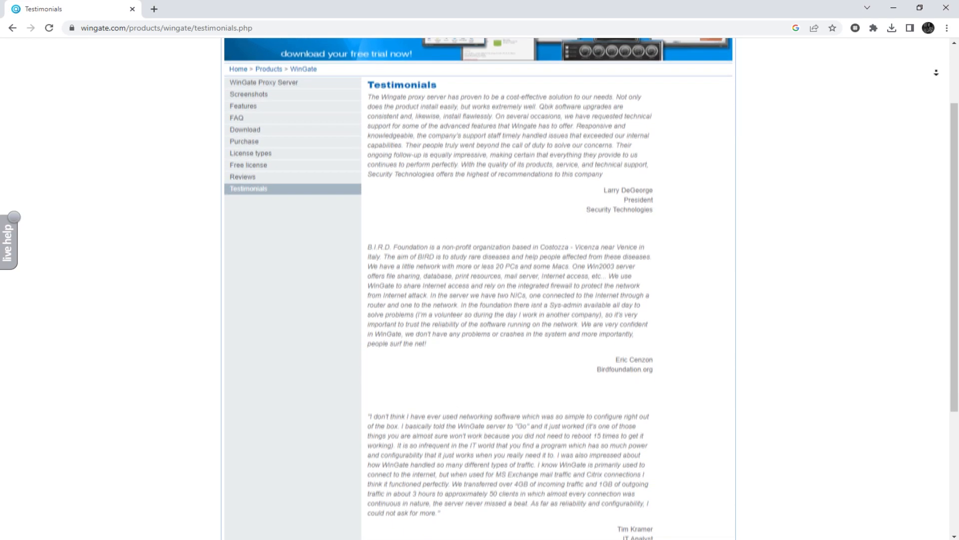
scroll("down", 3)
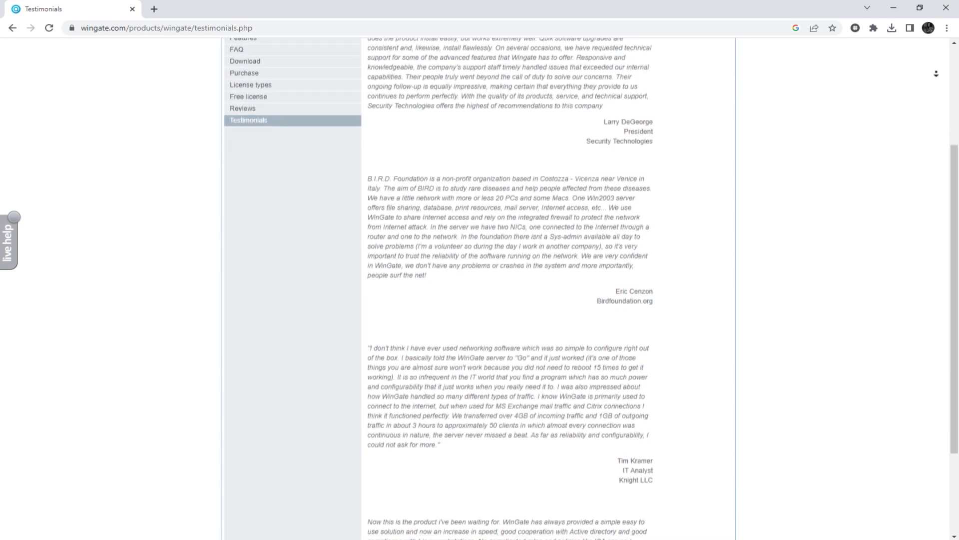
scroll("down", 3)
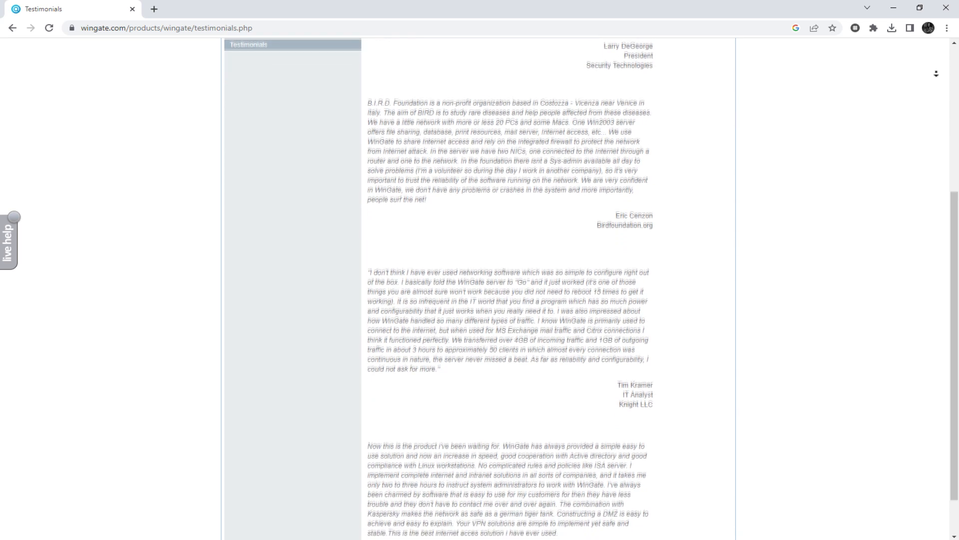
scroll("down", 3)
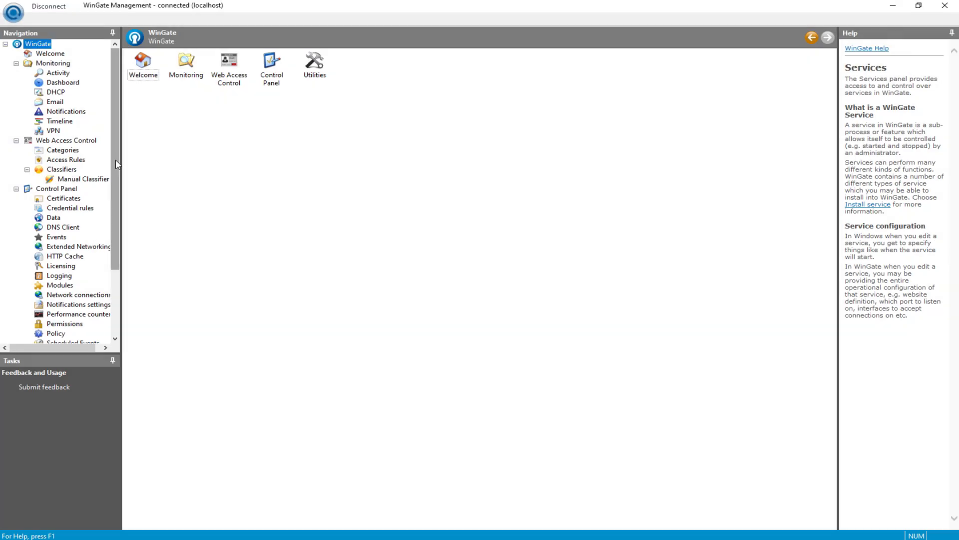
Scroll the Navigation tree and open Services under Control Panel.
scroll("down", 3)
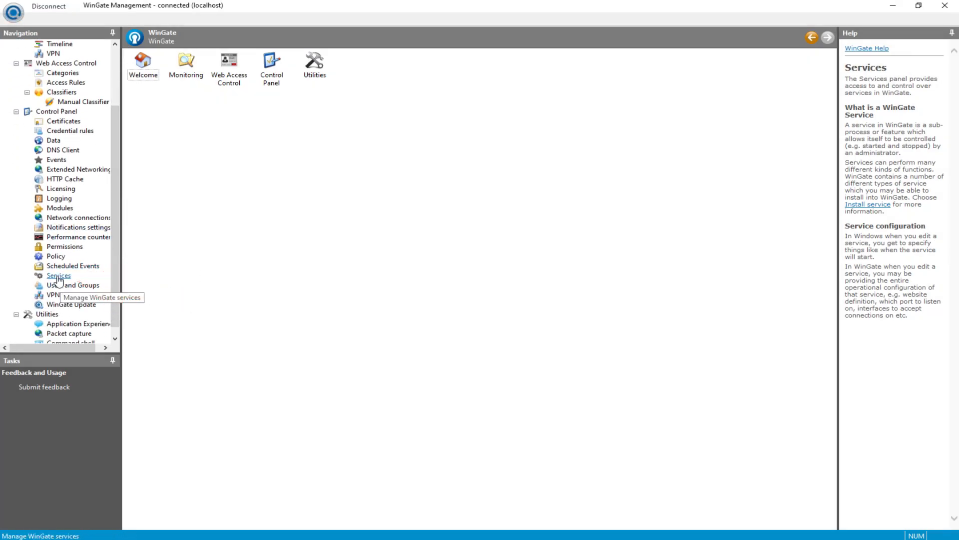
left_click(58, 276)
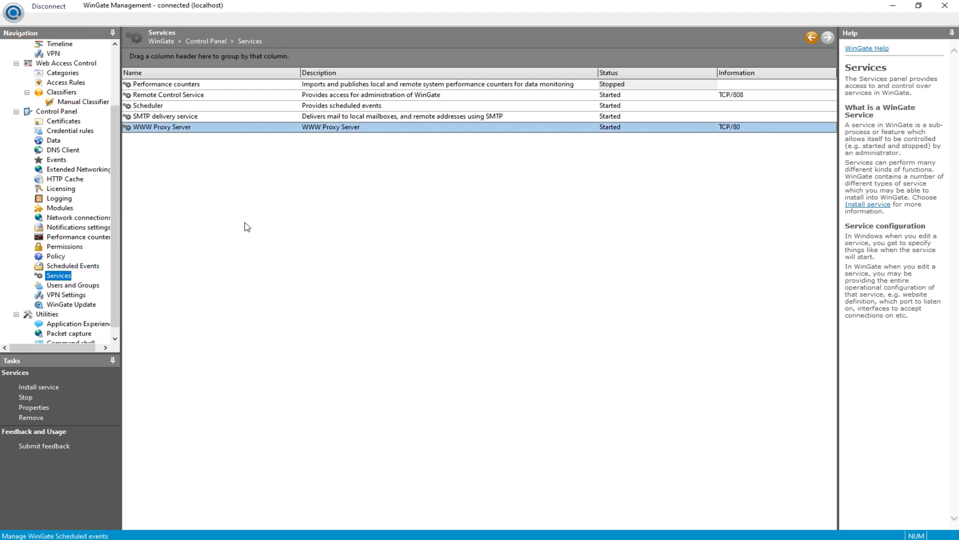
mouse_move(327, 132)
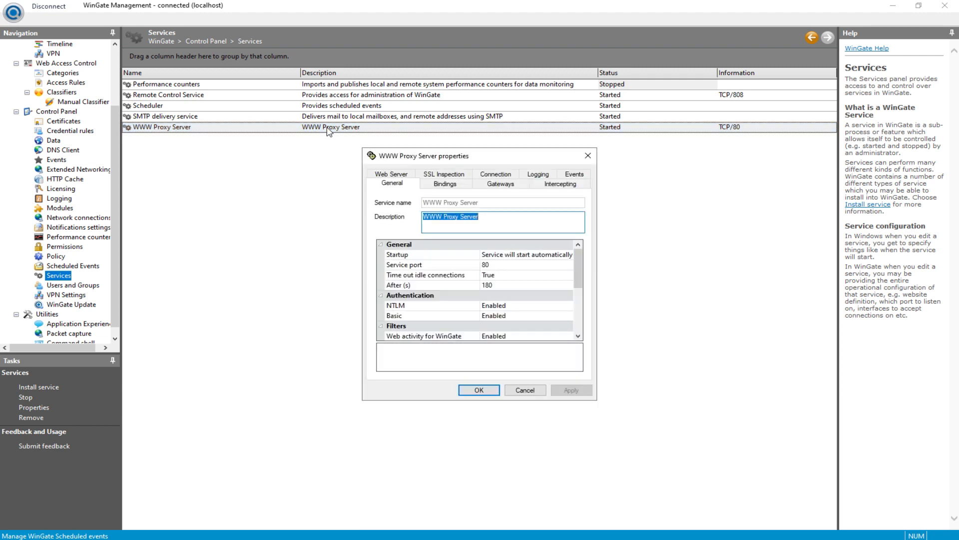
Enter 'tes' as the WWW Proxy Server description and view its Bindings.
type("test")
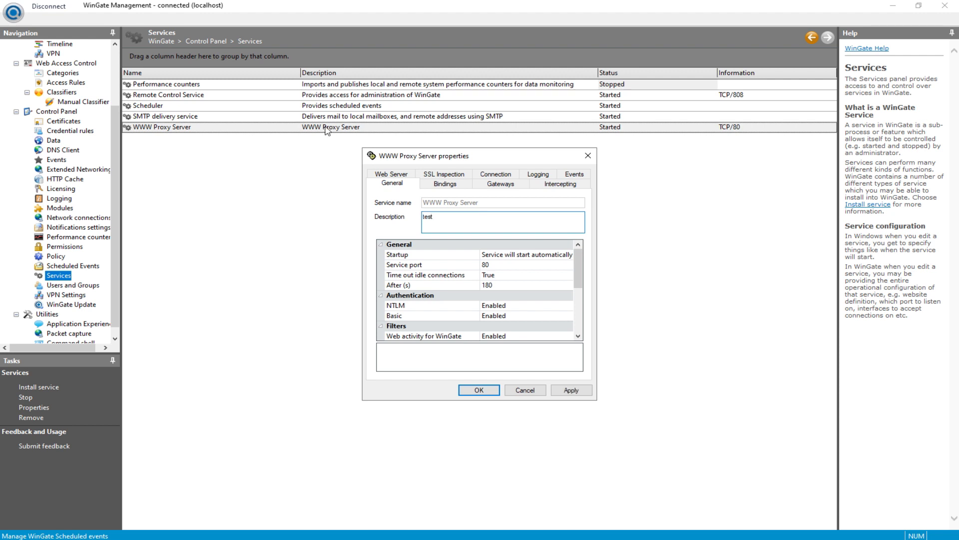
left_click(445, 184)
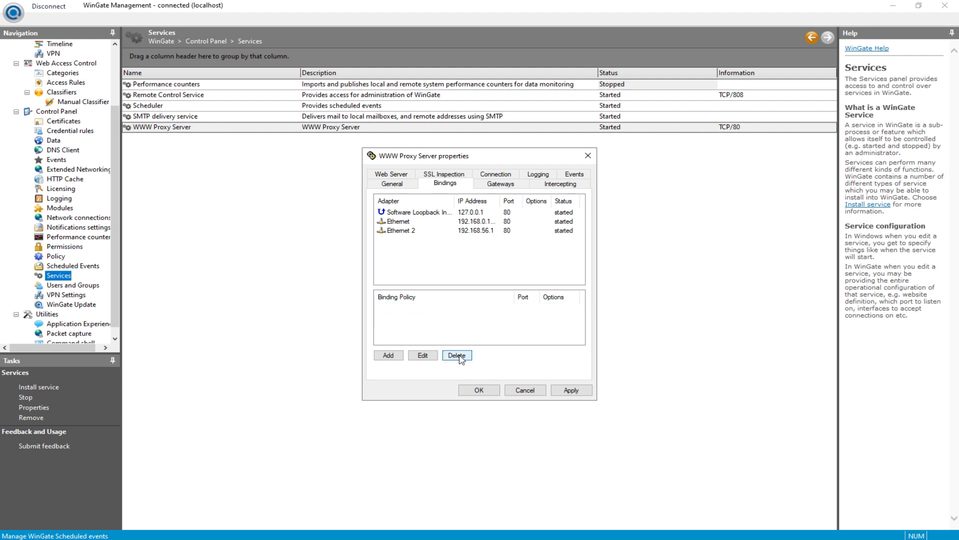
Replace the loopback and Ethernet bindings with an Any External Adapter binding policy.
left_click(458, 355)
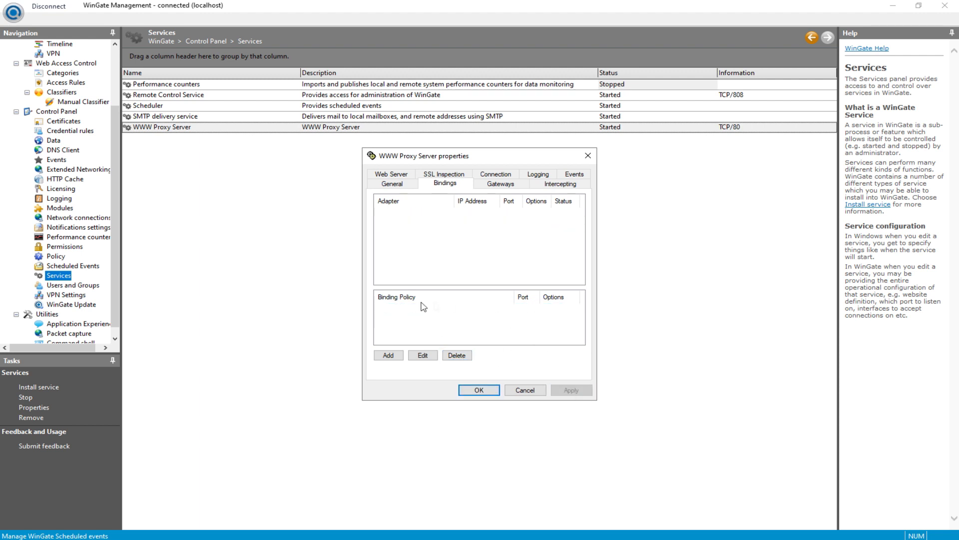
left_click(388, 354)
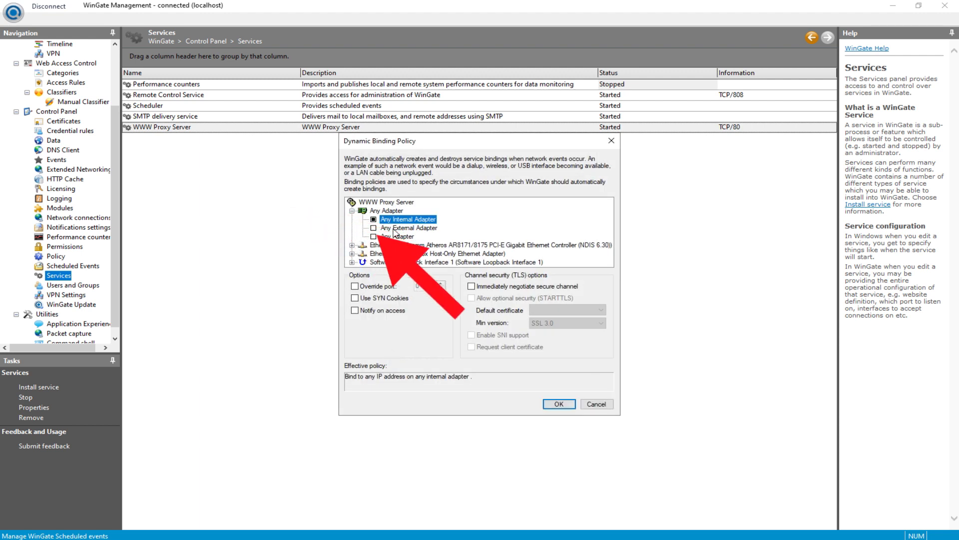
left_click(407, 227)
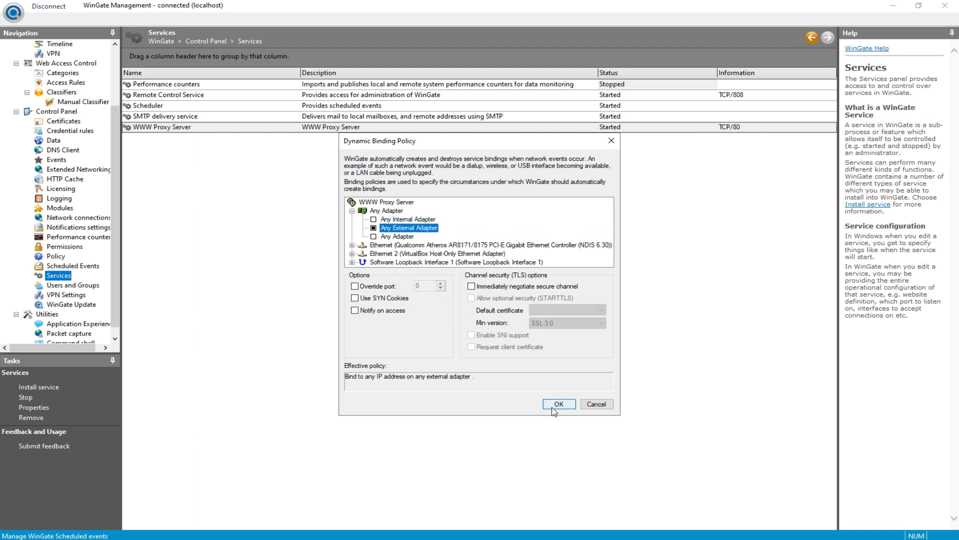
left_click(558, 404)
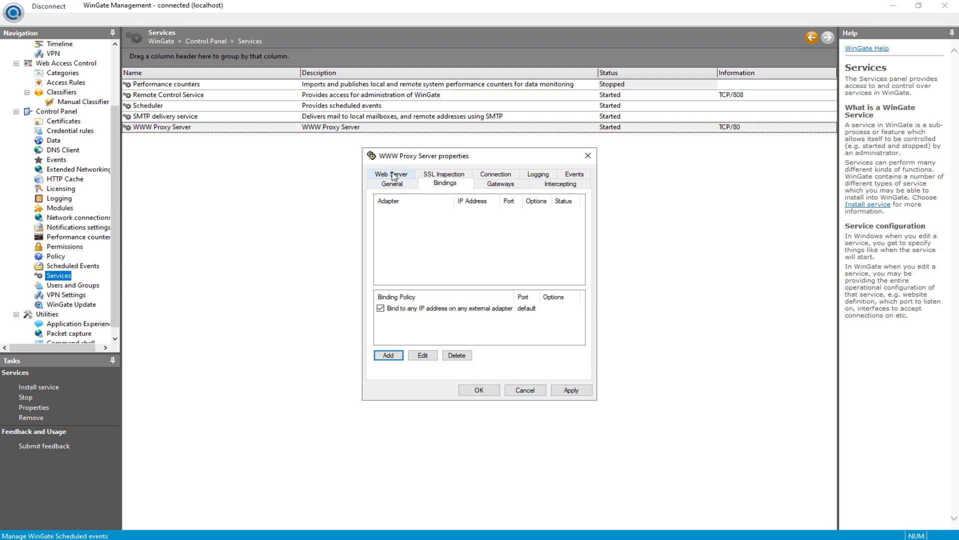
left_click(391, 174)
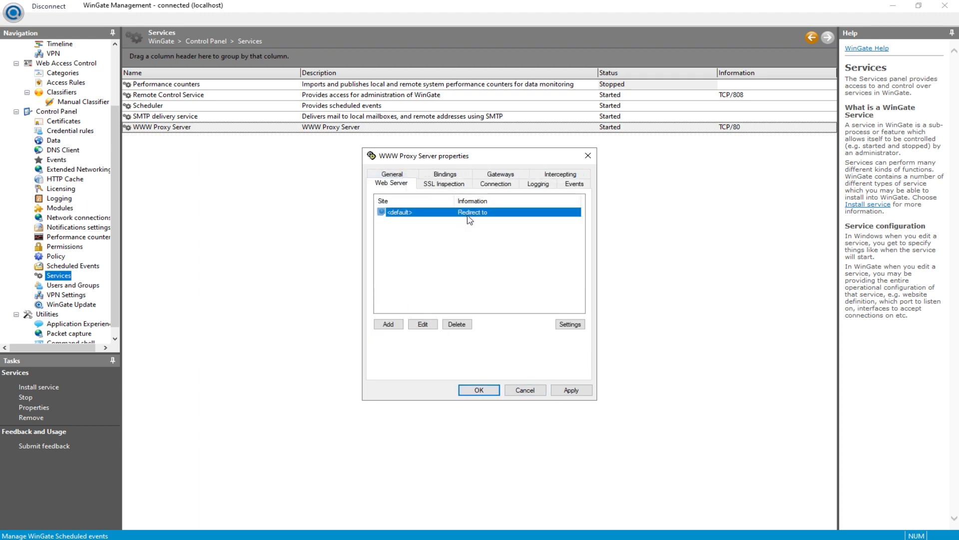
Set the default site's action to Reverse proxy to 185.253.45.177, port 50100.
left_click(423, 323)
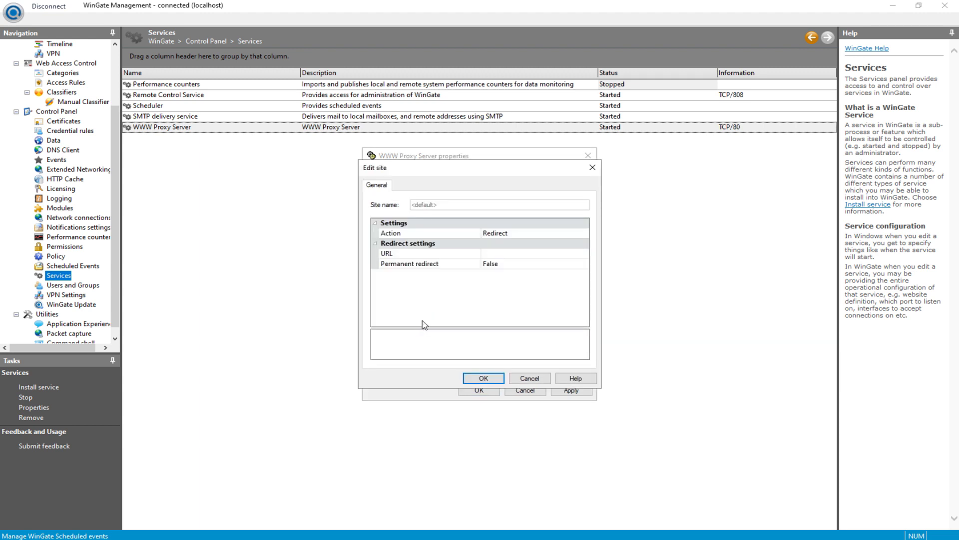
left_click(390, 234)
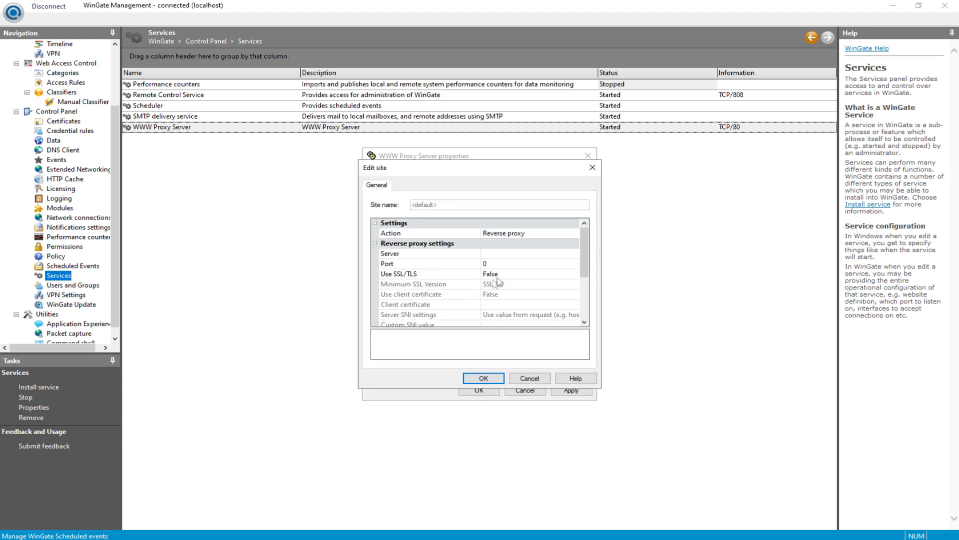
mouse_move(493, 259)
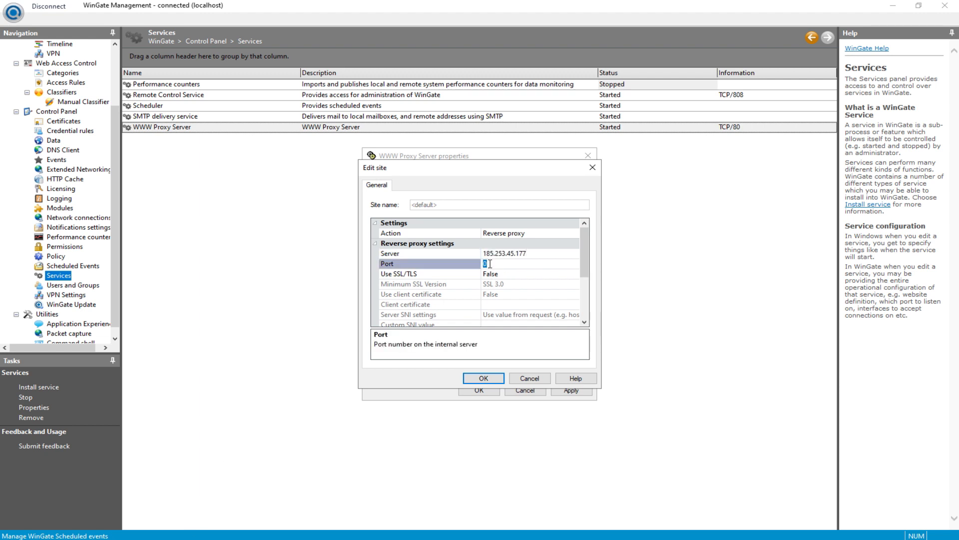
type("50100")
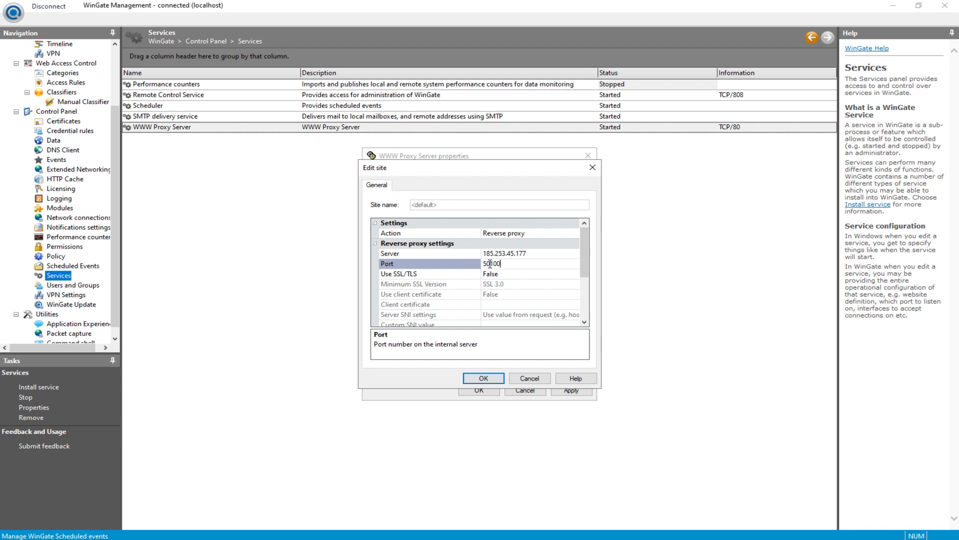
left_click(482, 378)
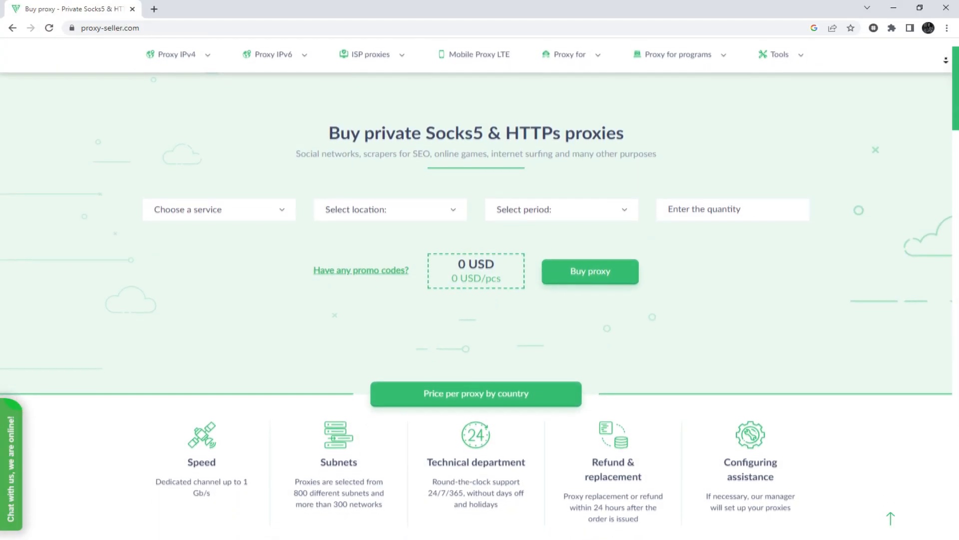
Scroll proxy-seller.com down to the IPv4 price-per-proxy-by-country list.
scroll("down", 3)
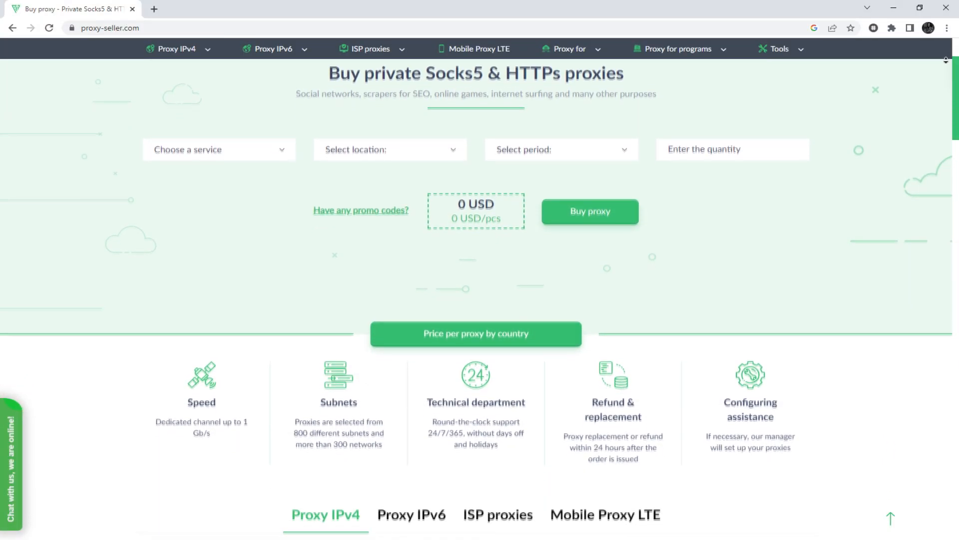
scroll("down", 3)
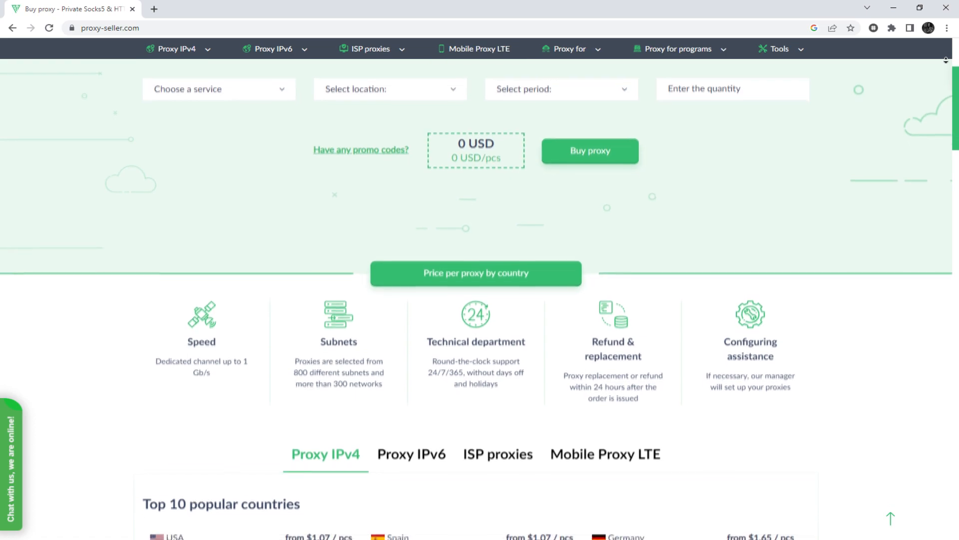
scroll("down", 3)
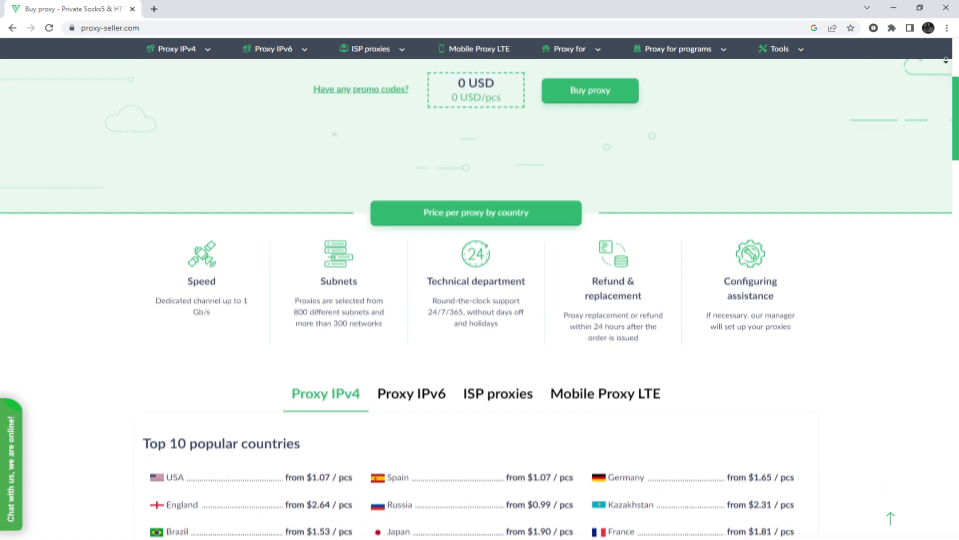
scroll("down", 3)
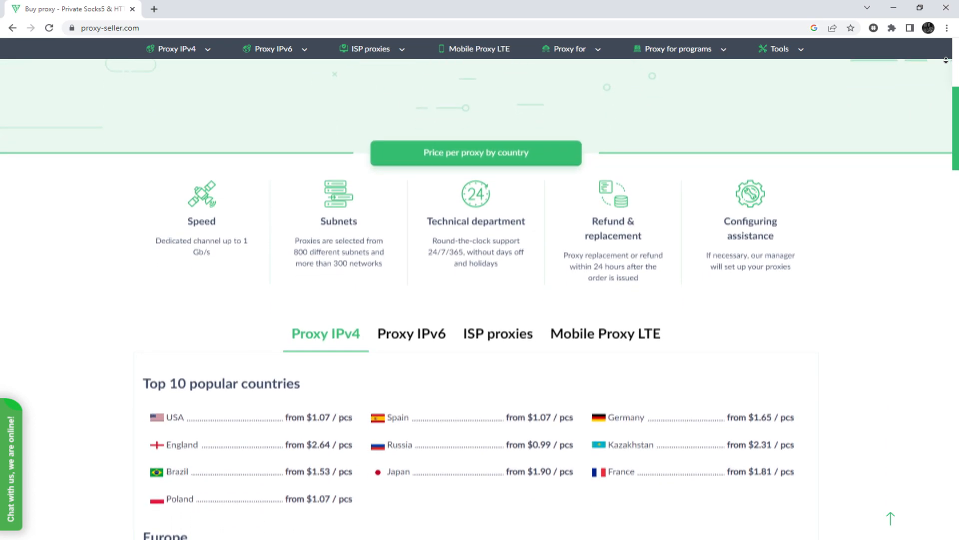
scroll("down", 3)
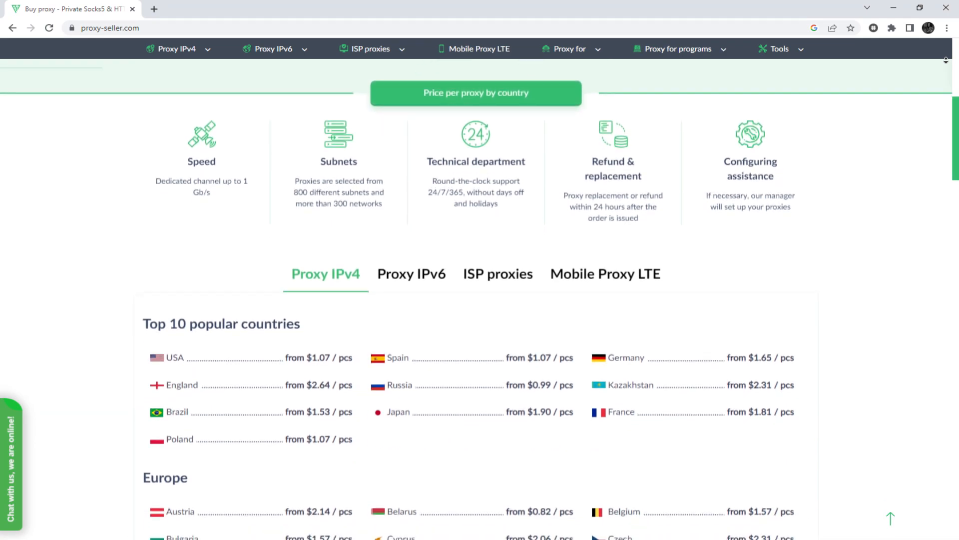
scroll("down", 3)
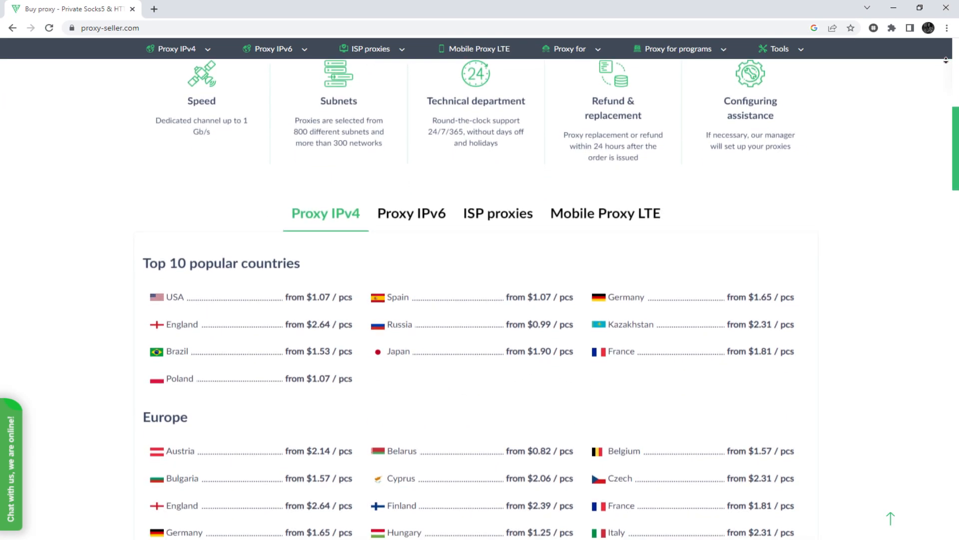
scroll("down", 3)
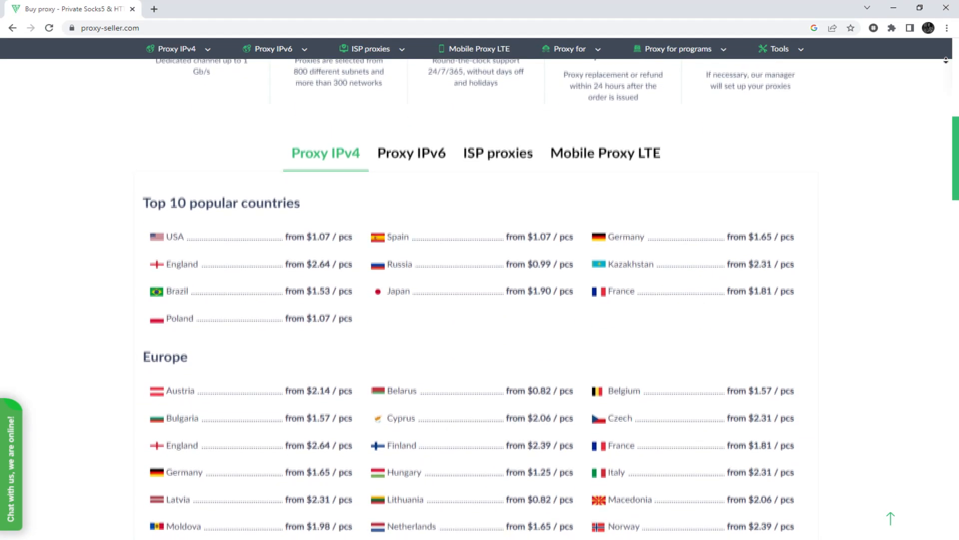
scroll("up", 3)
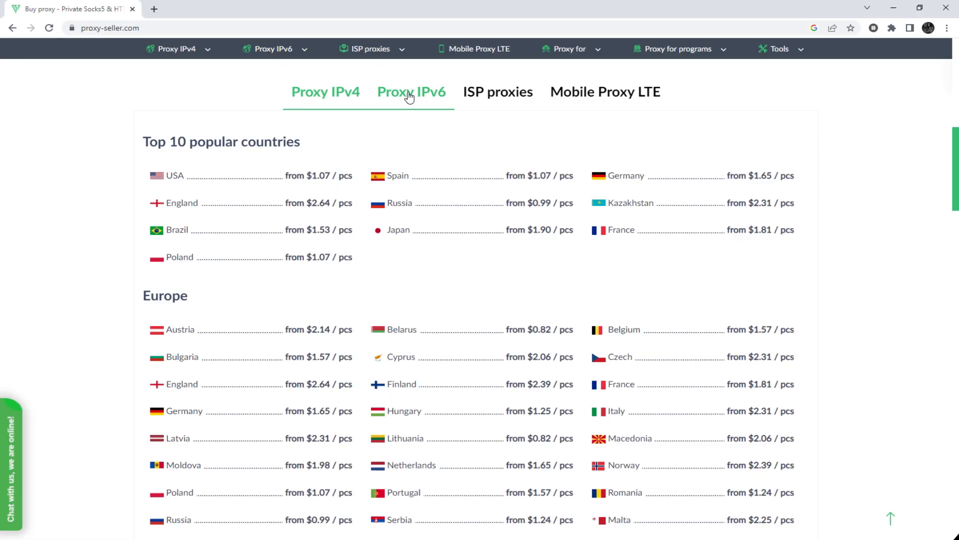
View the IPv6, ISP and Mobile LTE proxy price tabs, scrolling the LTE list.
left_click(412, 92)
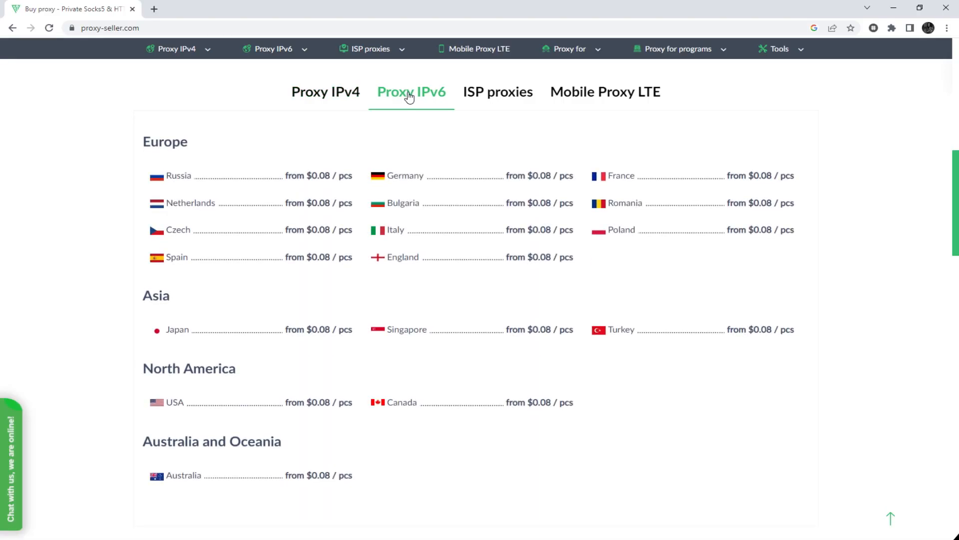
mouse_move(438, 98)
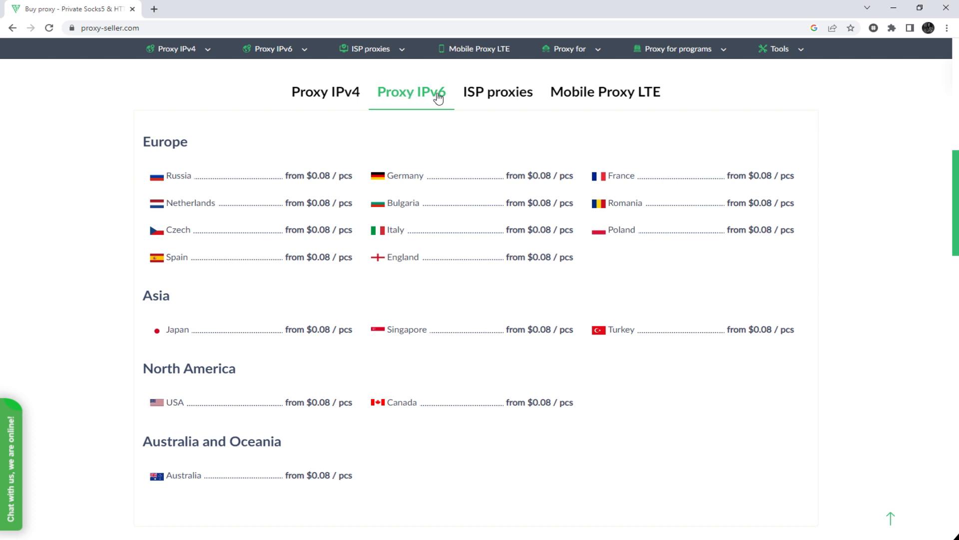
left_click(498, 92)
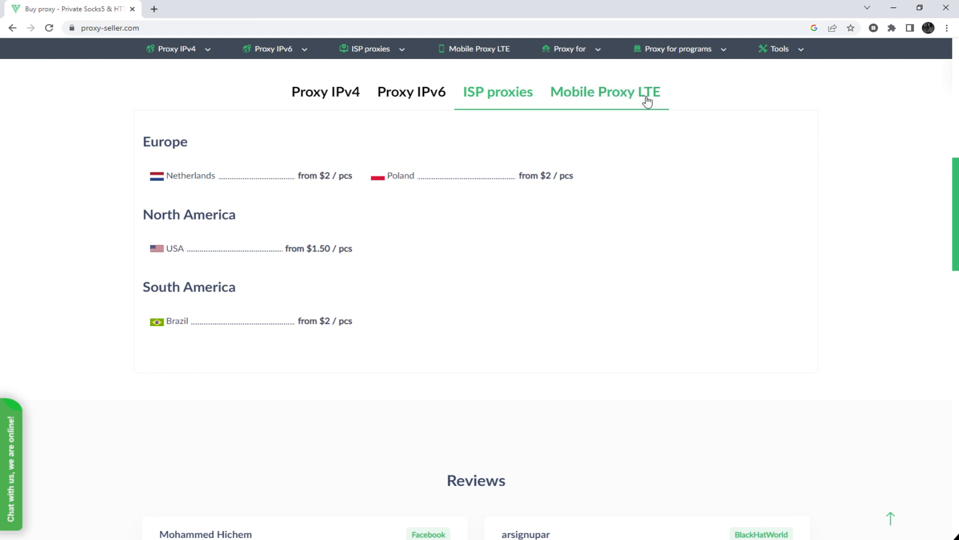
left_click(604, 91)
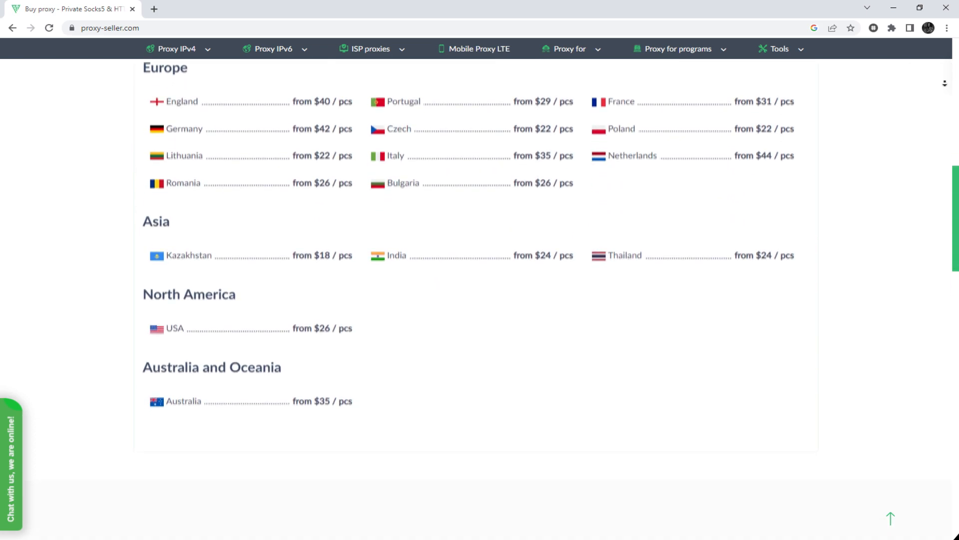
scroll("down", 3)
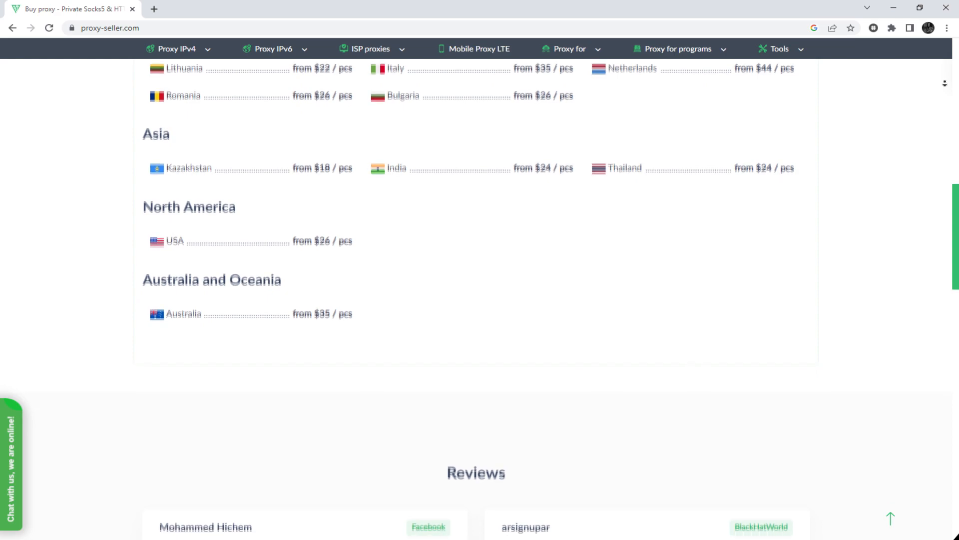
scroll("down", 3)
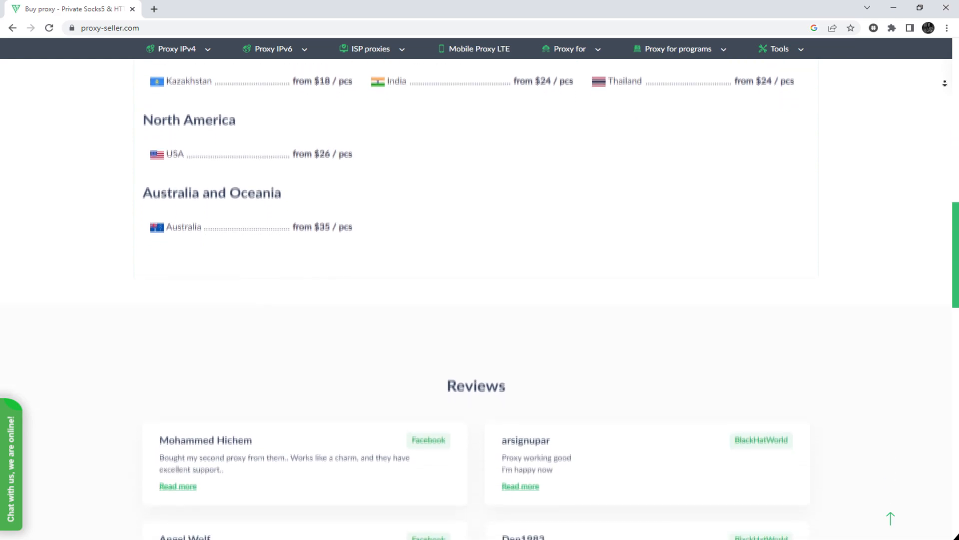